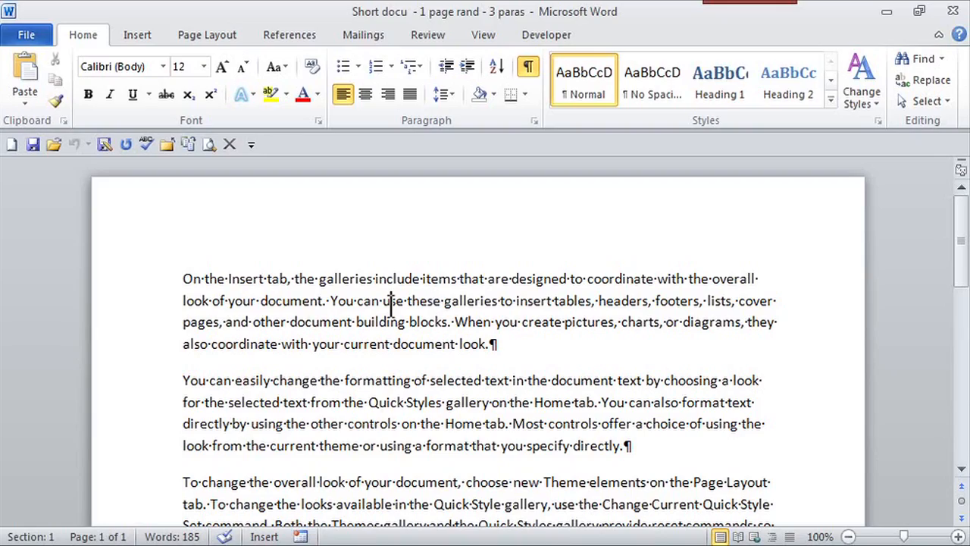
mouse_move(251, 145)
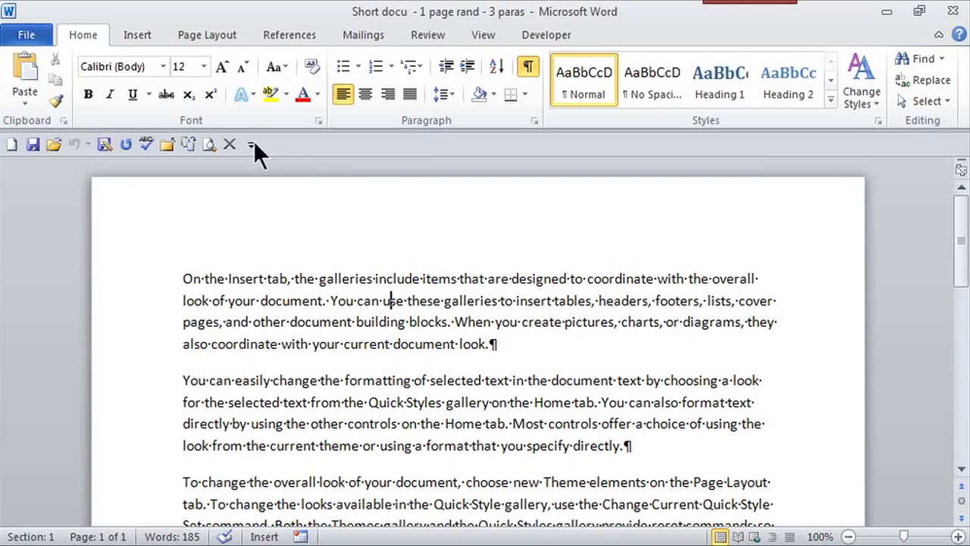
mouse_move(315, 122)
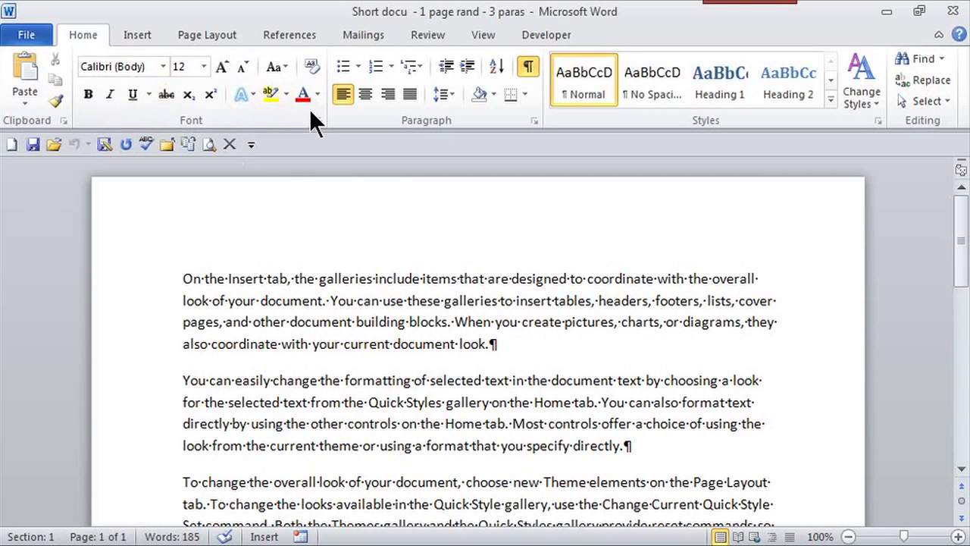
mouse_move(853, 49)
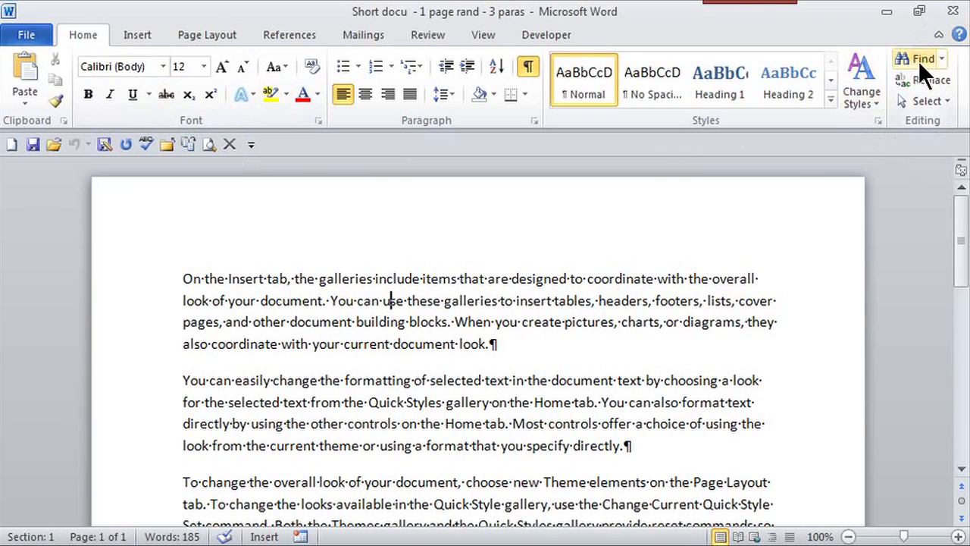
mouse_move(917, 64)
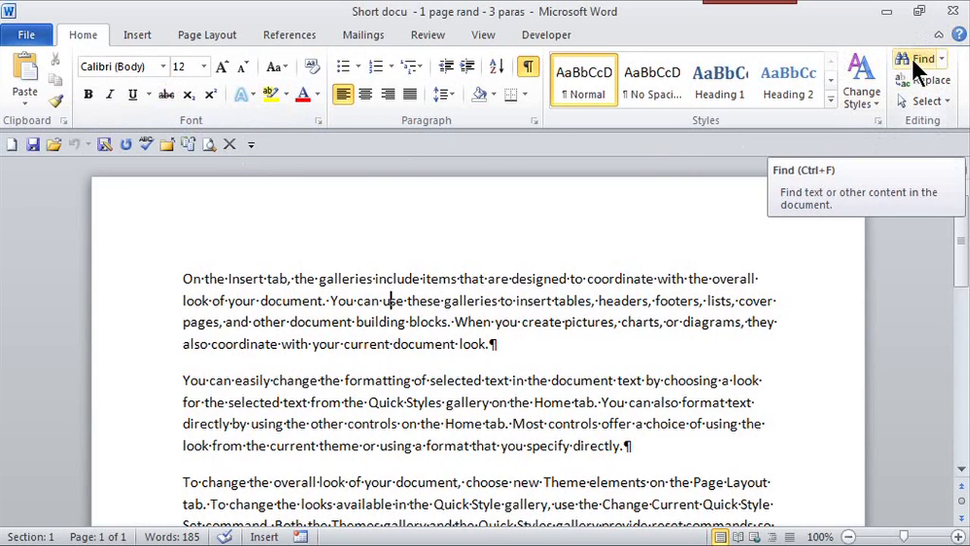
Step: Search the document for 'quick' in the Navigation pane, listing its 4 matches
click(910, 59)
text(quick)
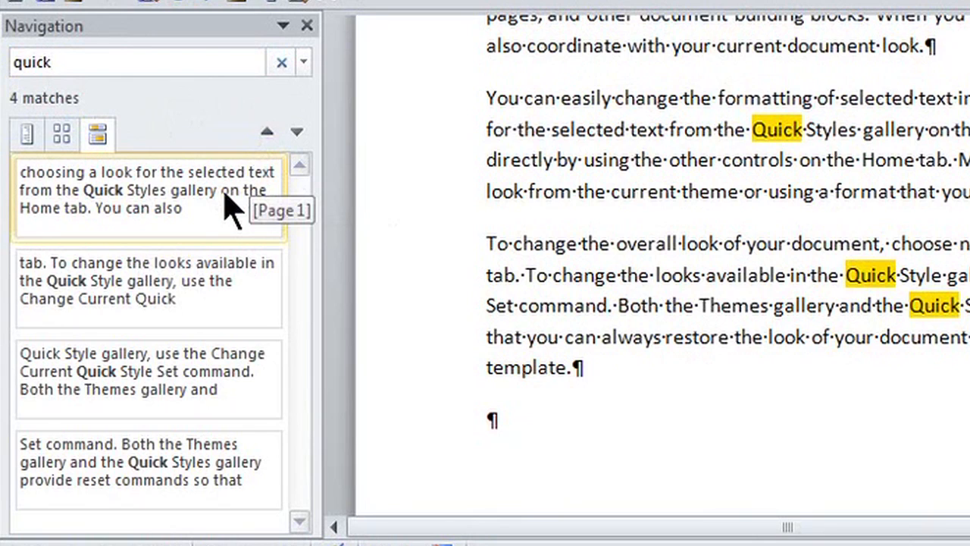
Step: Select the third 'quick' match from the Navigation pane results
click(148, 288)
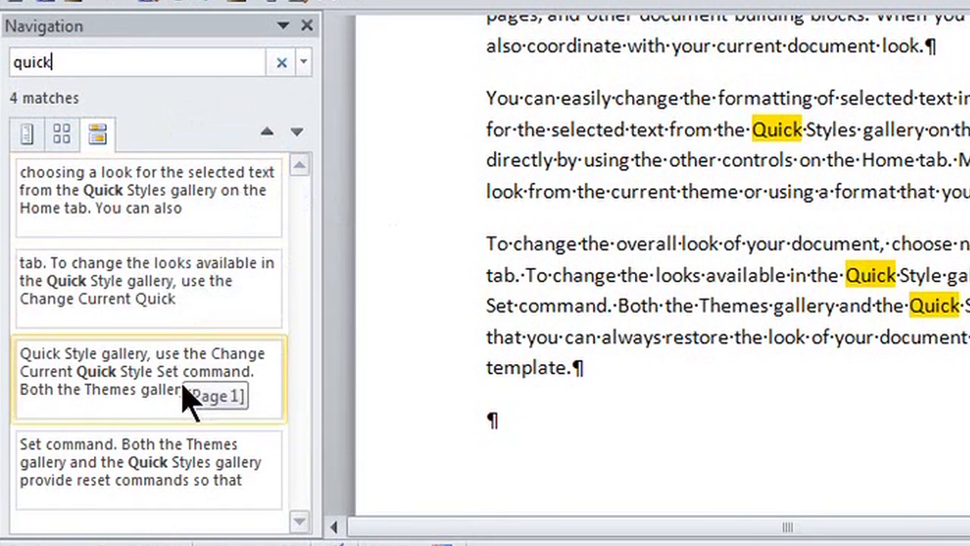
mouse_move(185, 405)
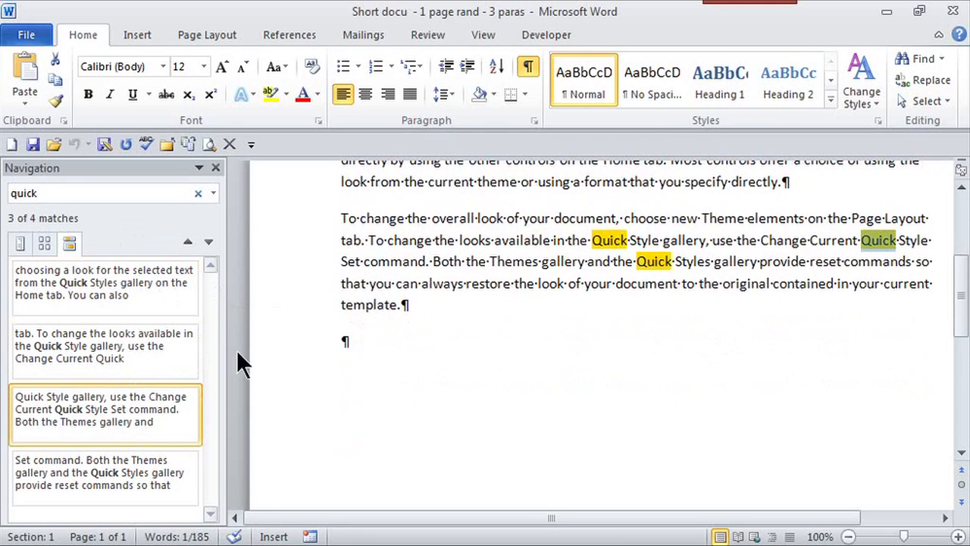
mouse_move(900, 231)
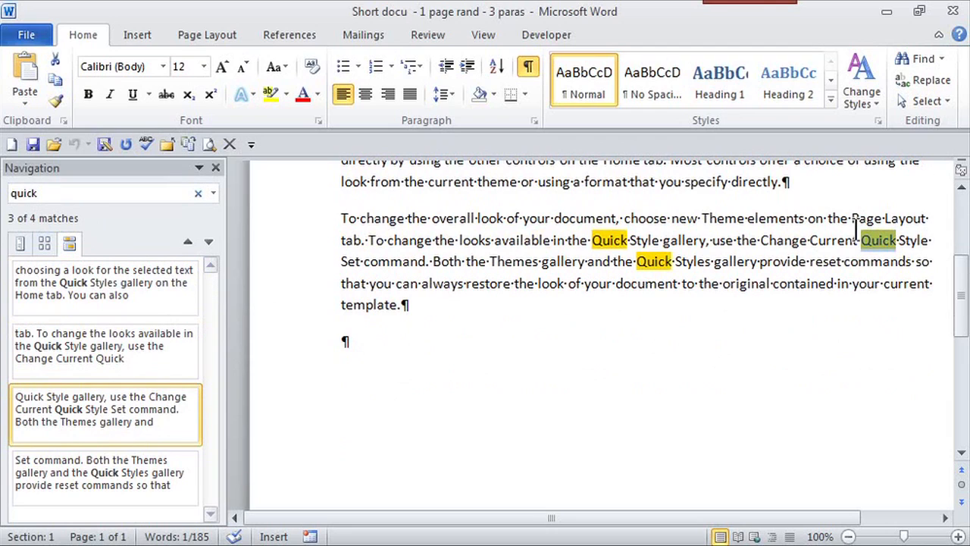
mouse_move(894, 218)
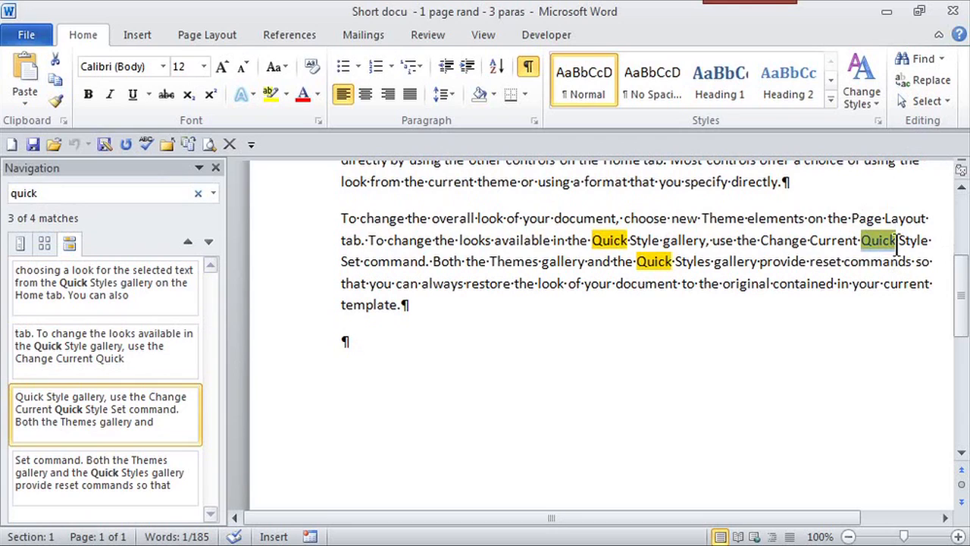
mouse_move(613, 157)
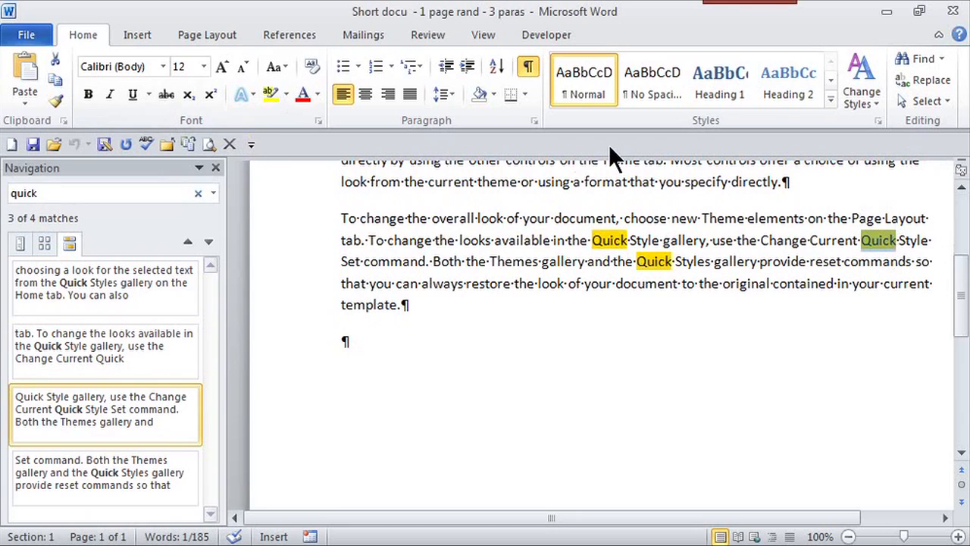
mouse_move(521, 182)
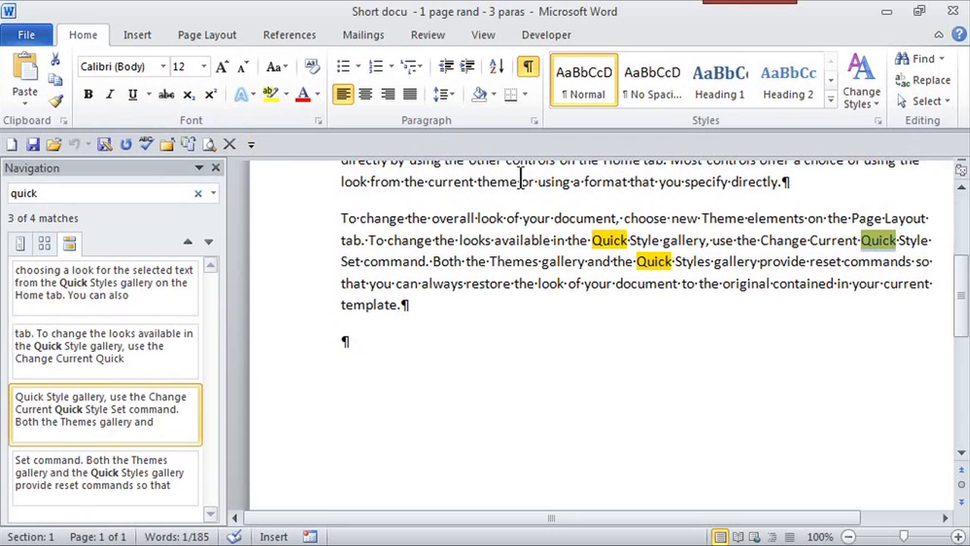